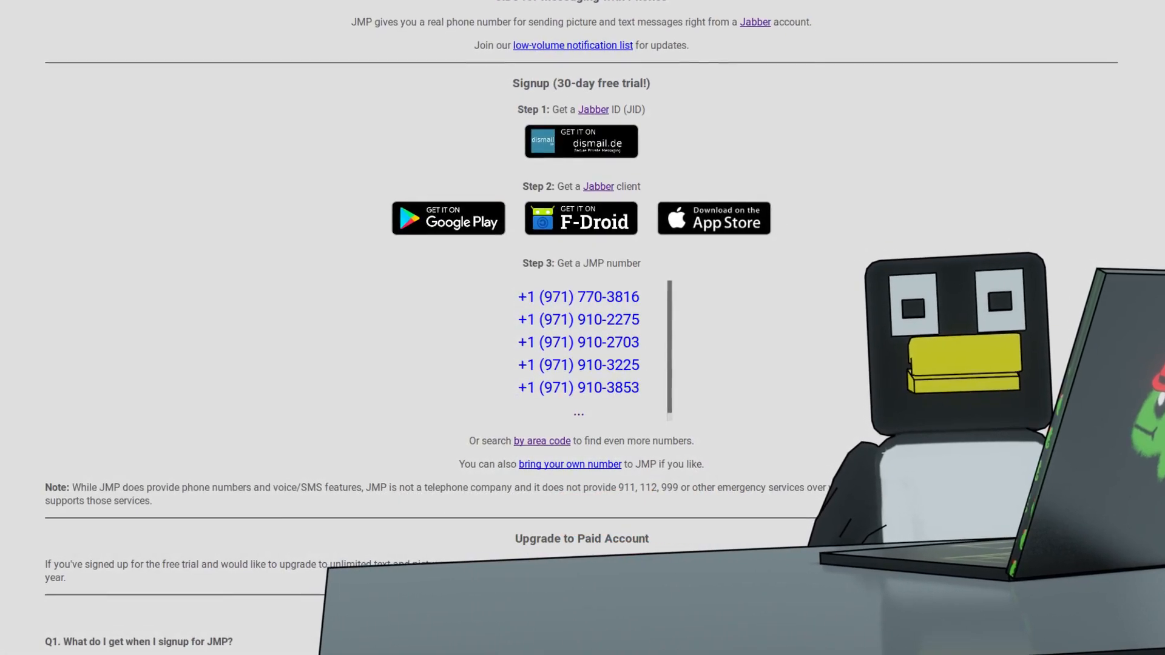
scroll(up, 3)
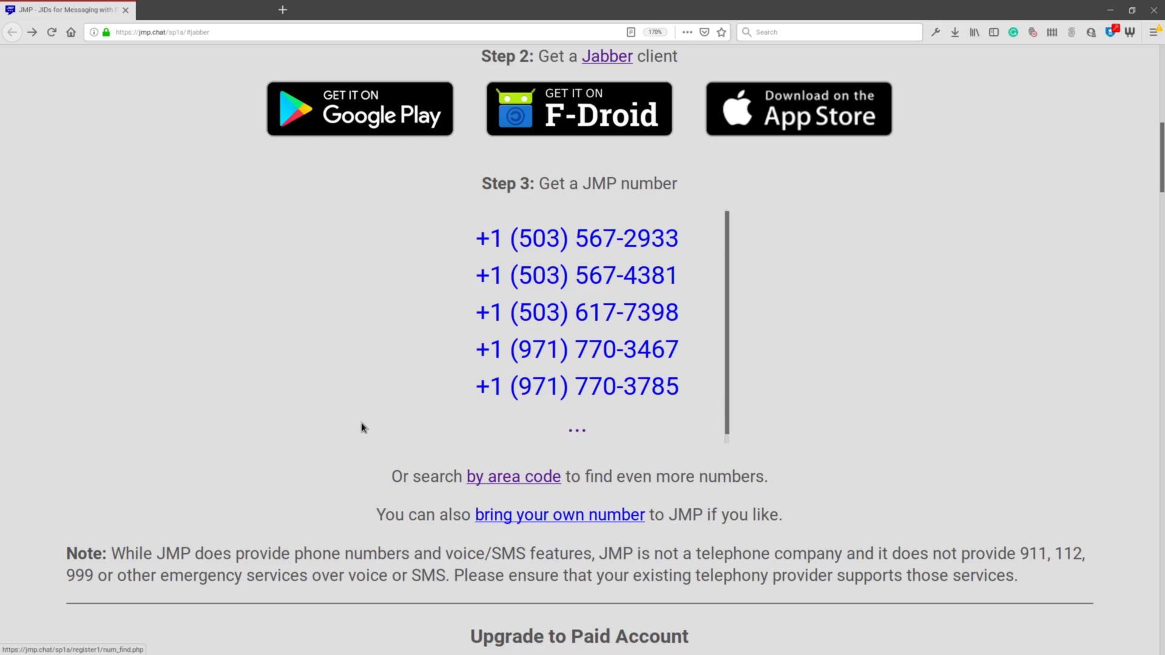
mouse_move(510, 281)
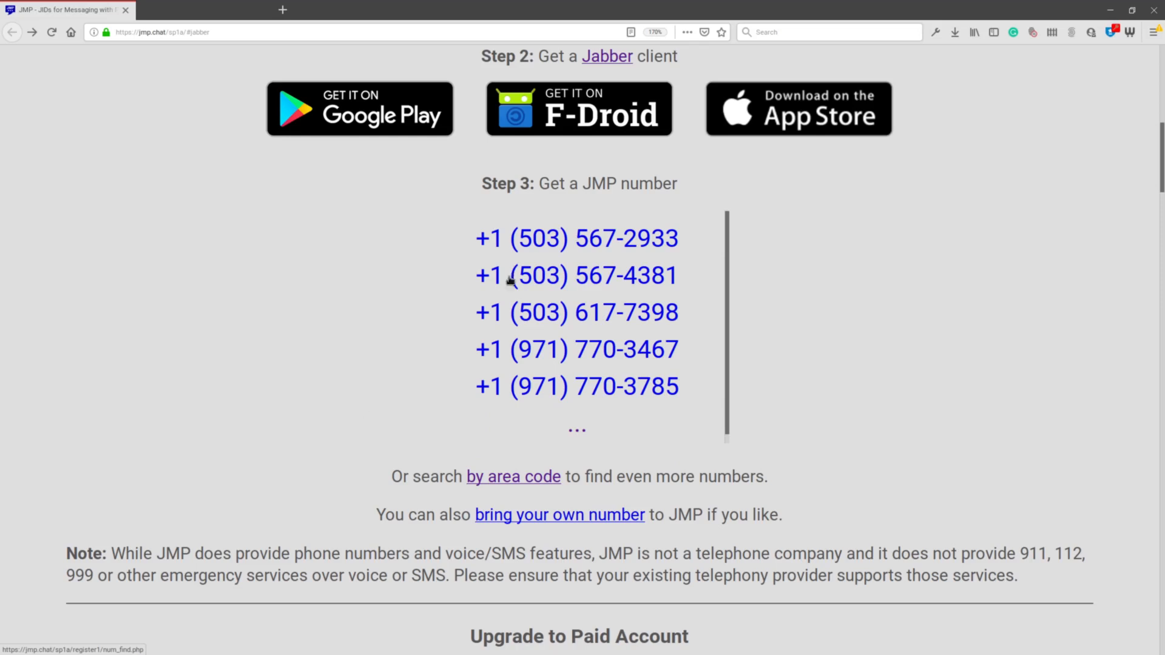
click(577, 237)
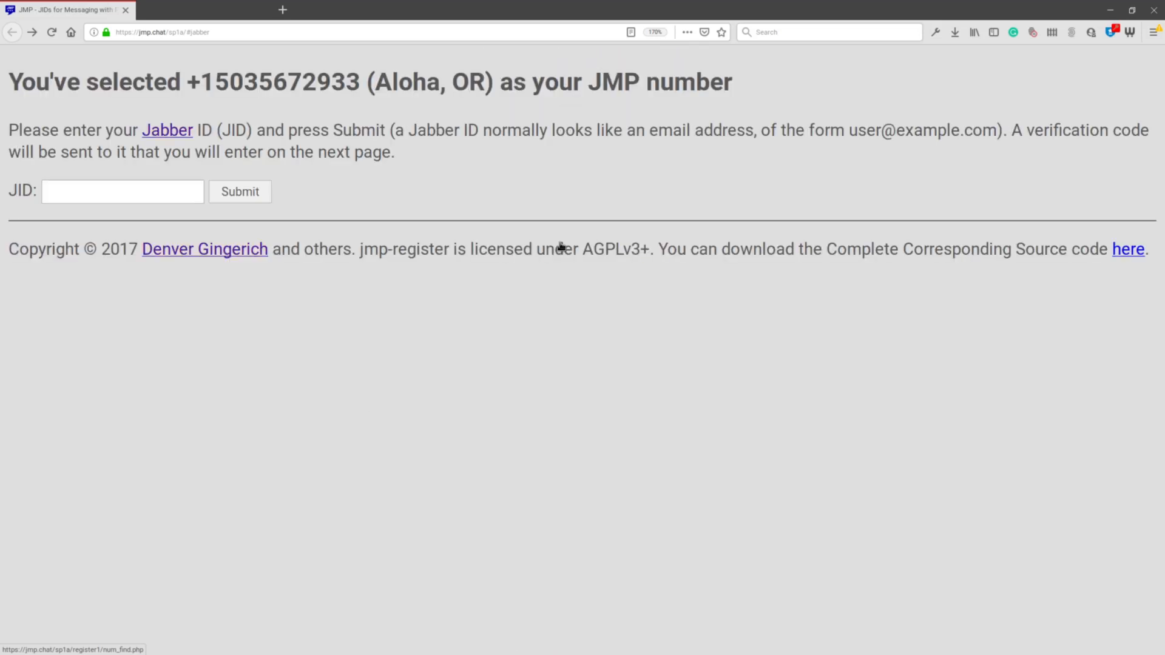
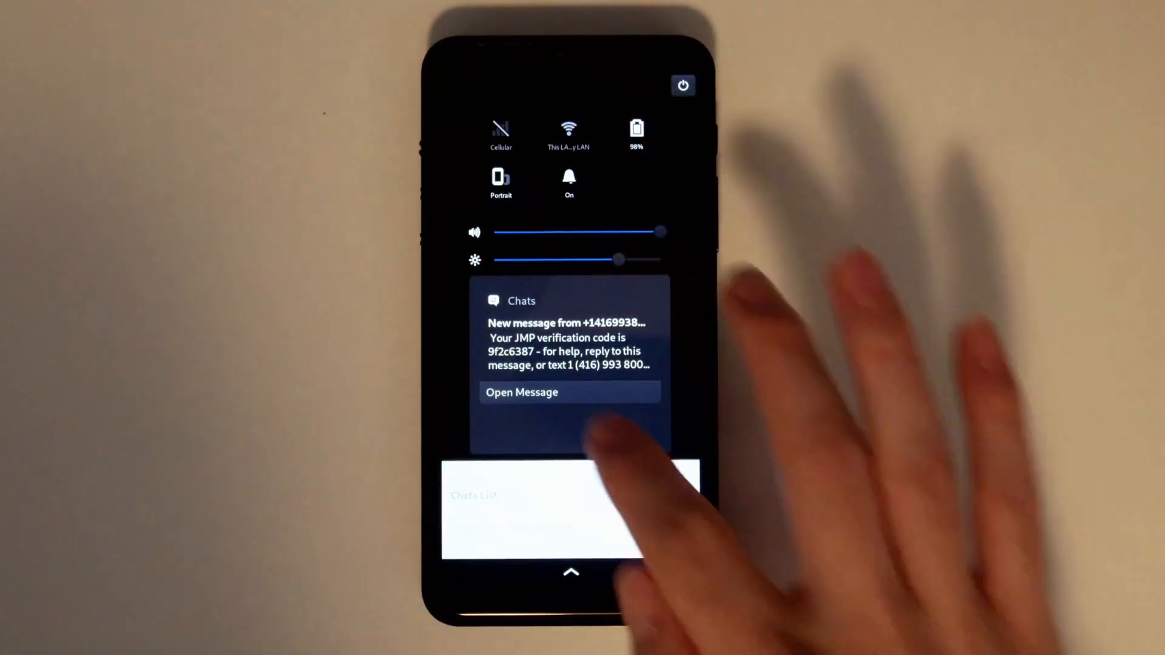
click(522, 393)
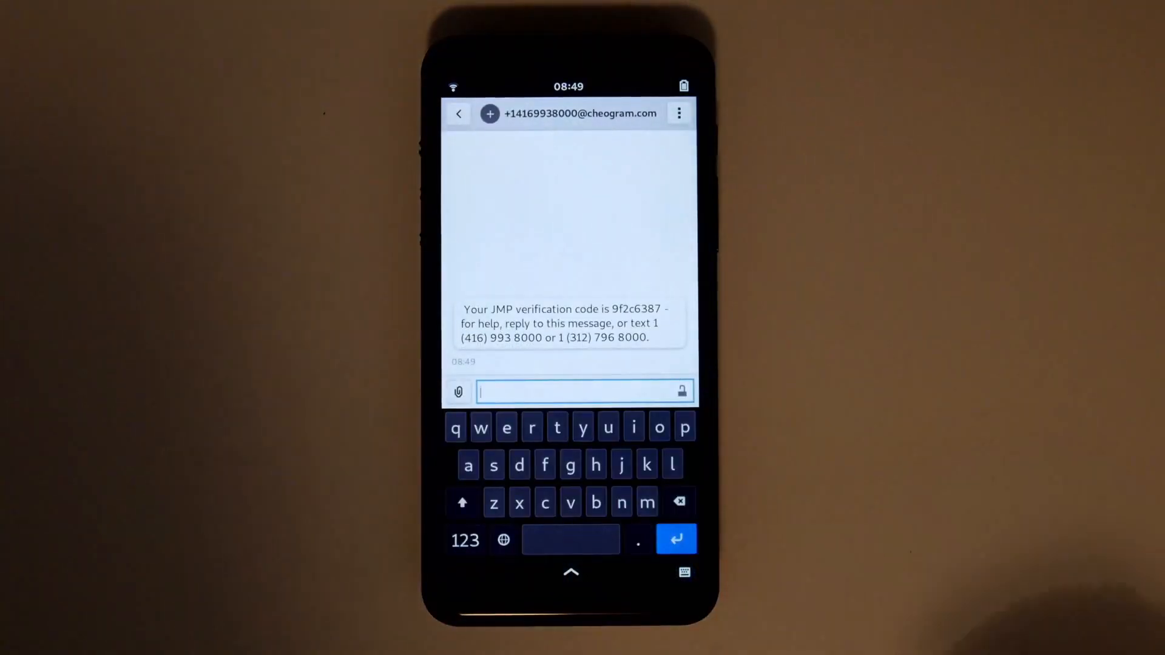